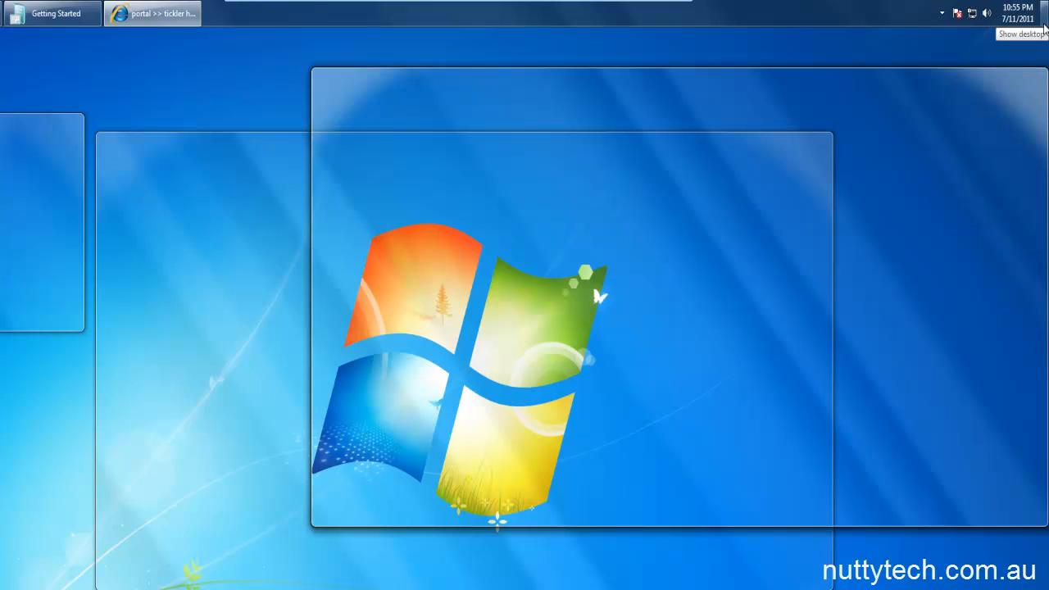
pyautogui.moveTo(1043, 31)
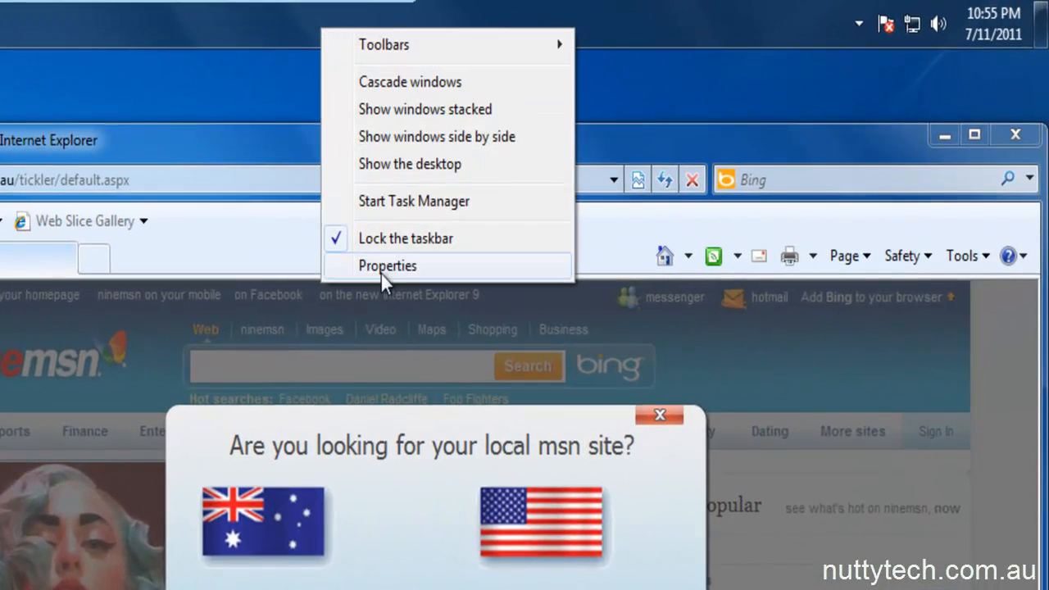
# Open Taskbar and Start Menu Properties from the taskbar shortcut menu
pyautogui.click(387, 266)
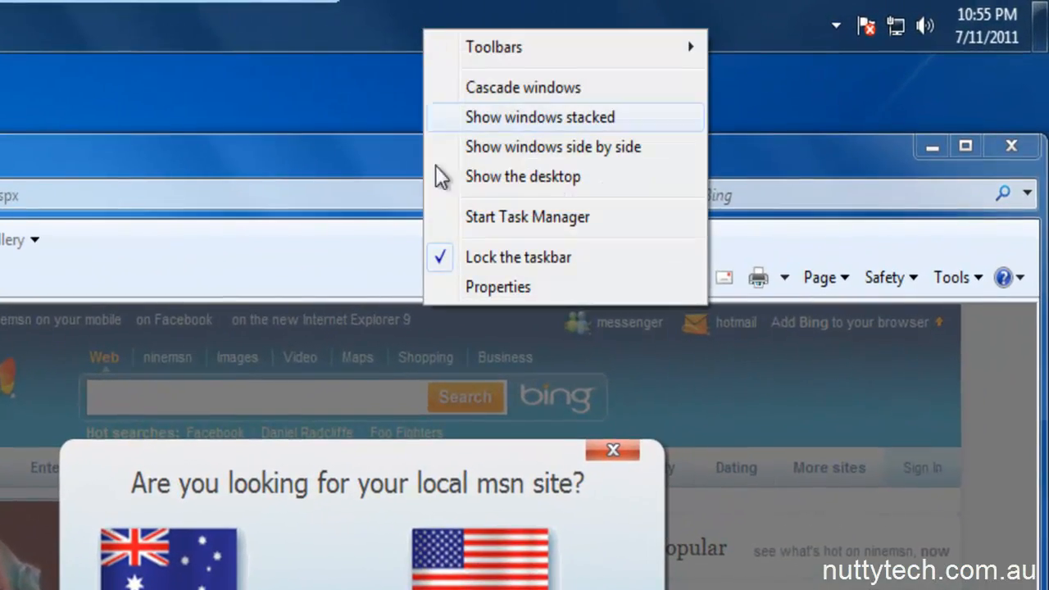
# Re-check 'Use Aero Peek to preview the desktop', apply it, and close Internet Explorer
pyautogui.click(497, 287)
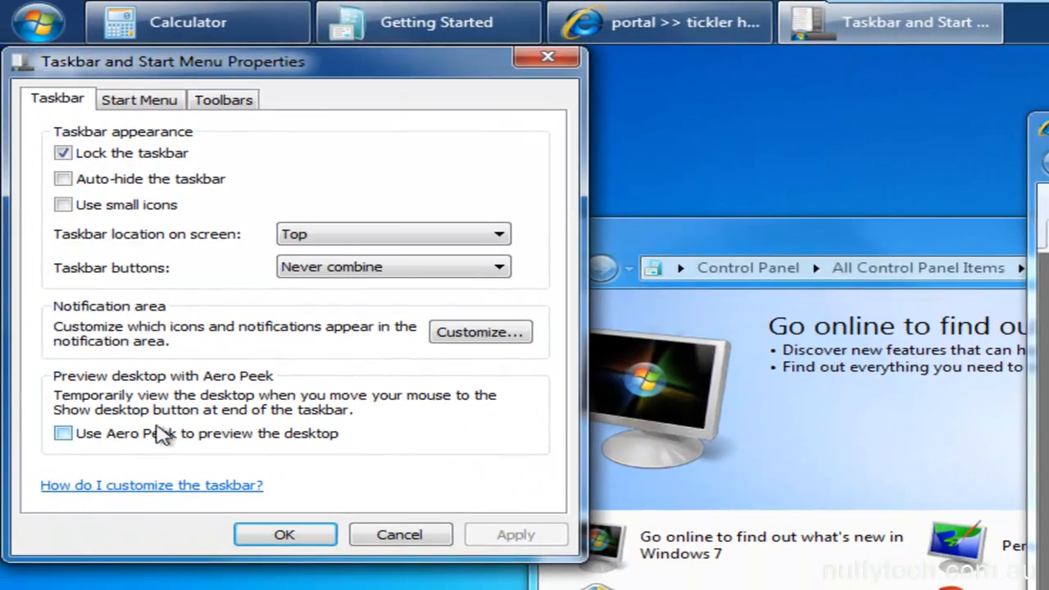
pyautogui.click(62, 433)
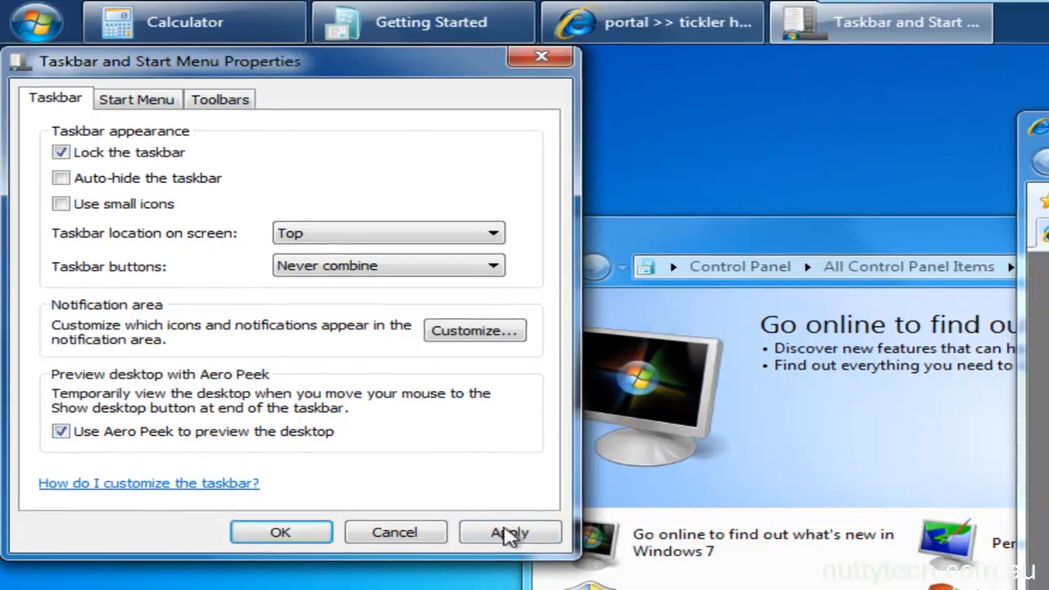
pyautogui.click(510, 531)
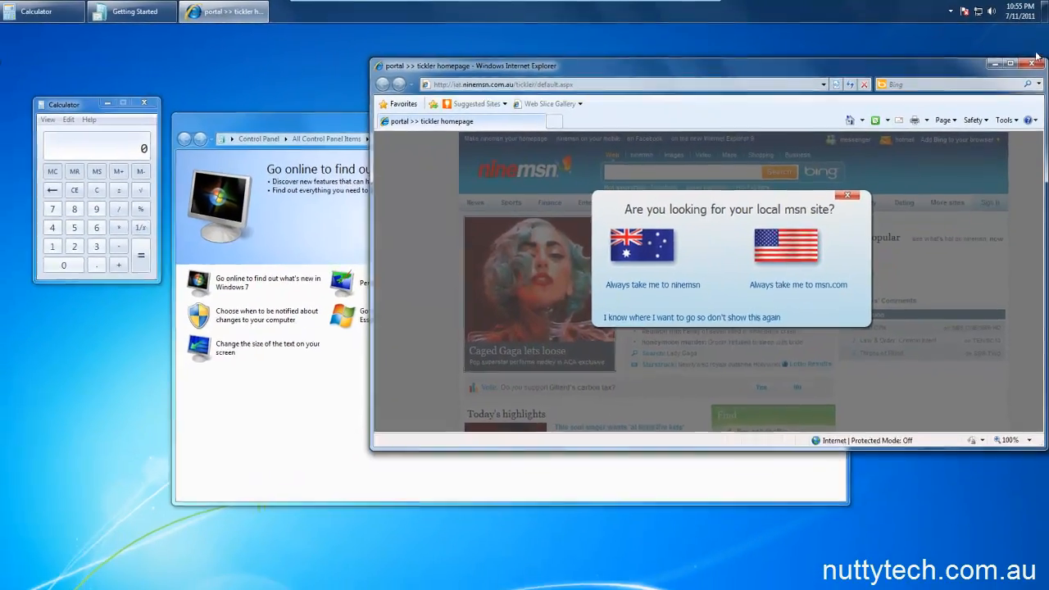
pyautogui.click(1031, 64)
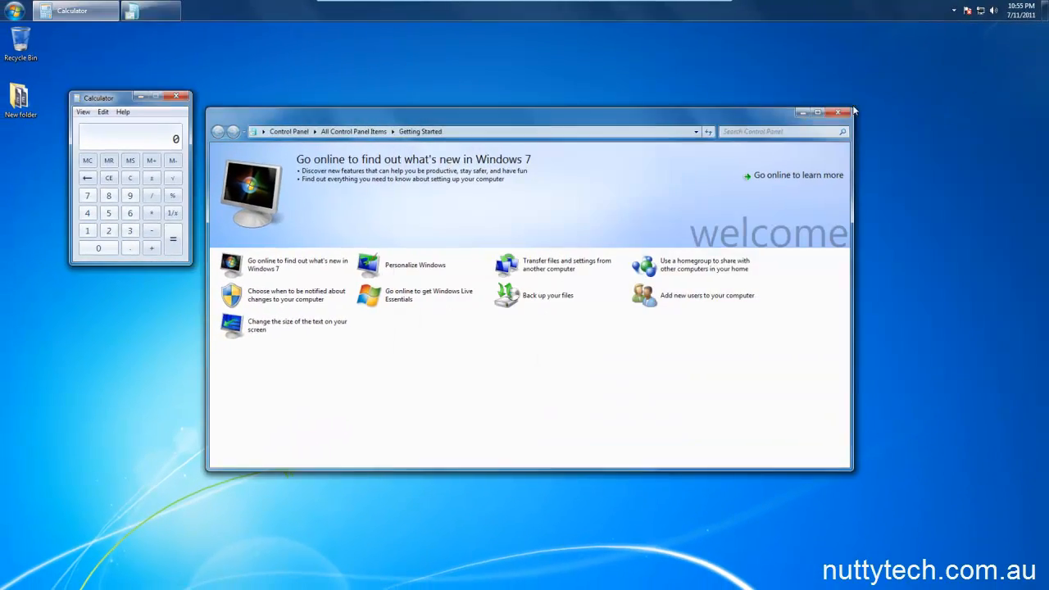